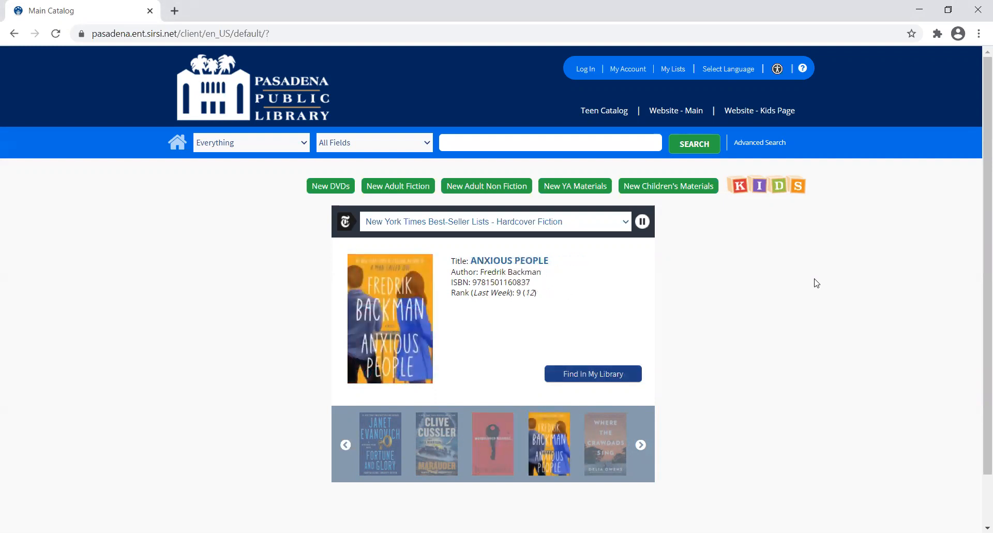
# Search the catalog for 'whistle' and scroll through the 457 results.
pyautogui.click(550, 142)
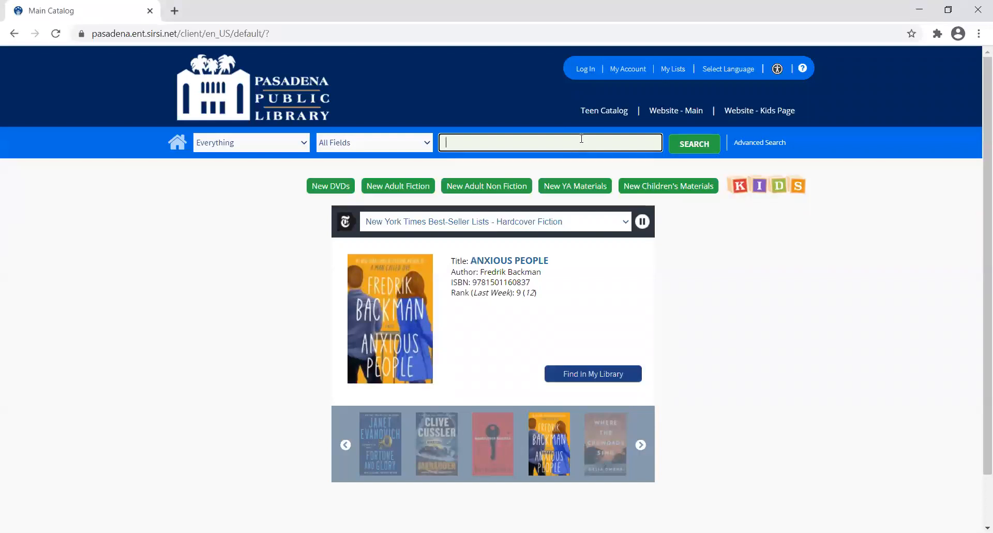
pyautogui.write('whi')
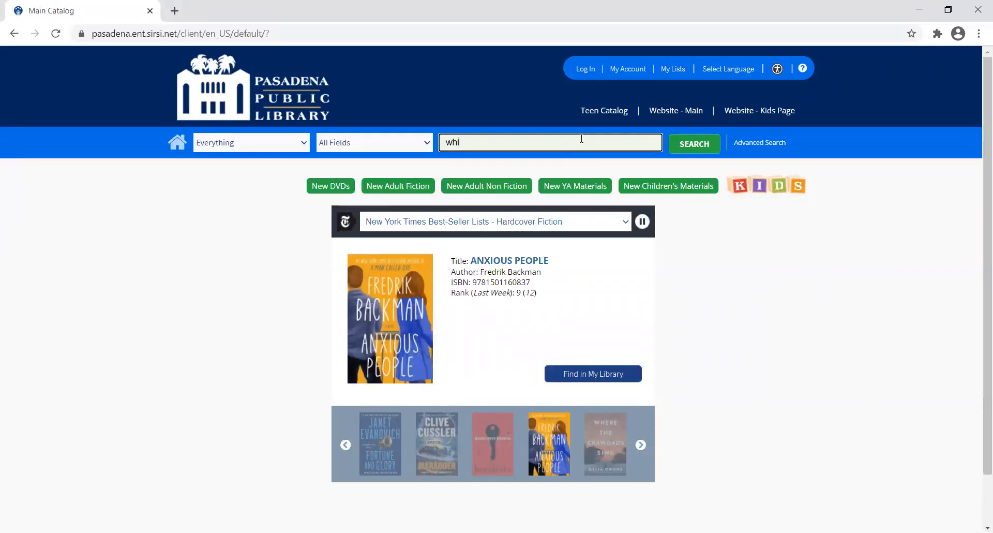
pyautogui.click(694, 143)
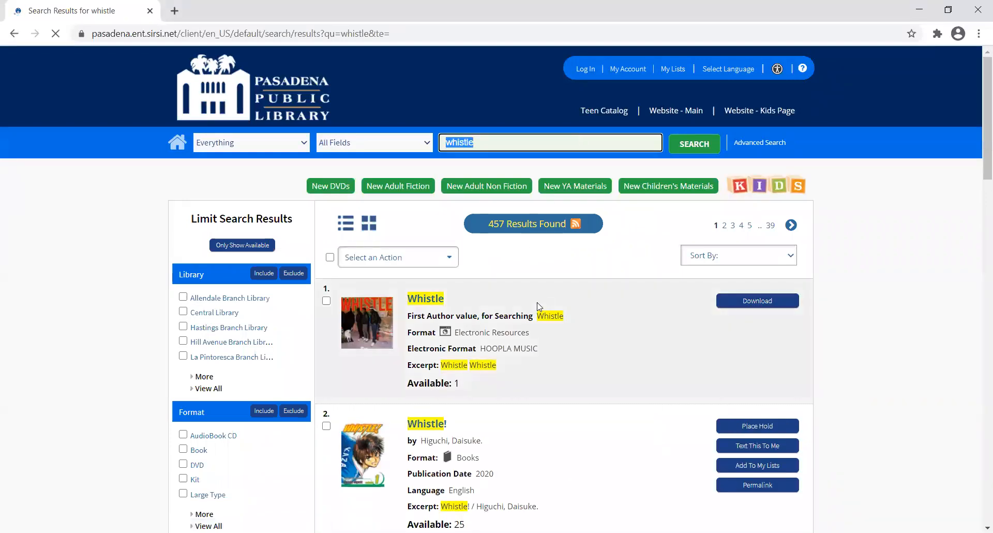
pyautogui.scroll(-3)
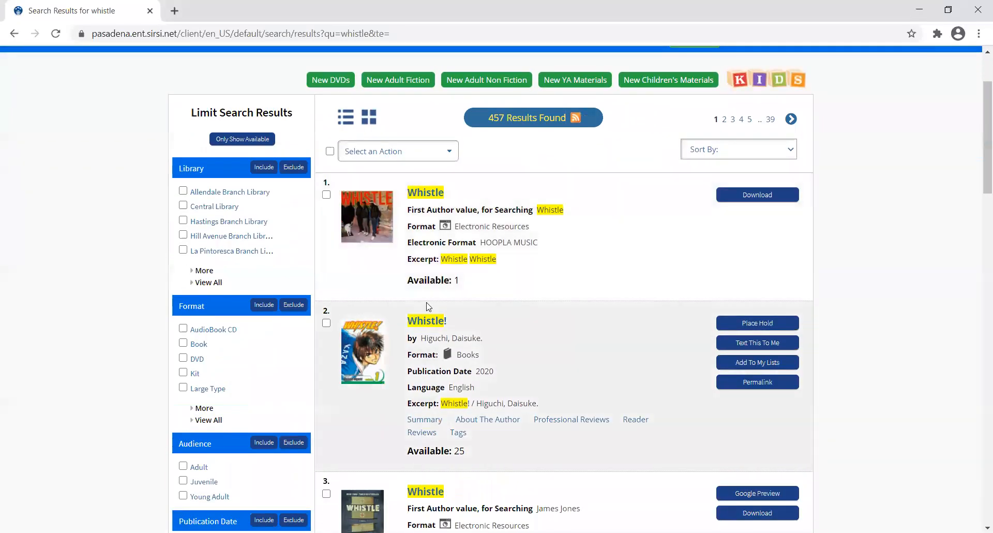
# Open the Whistle! record by Daisuke Higuchi and review its Central Library volume copies.
pyautogui.click(426, 319)
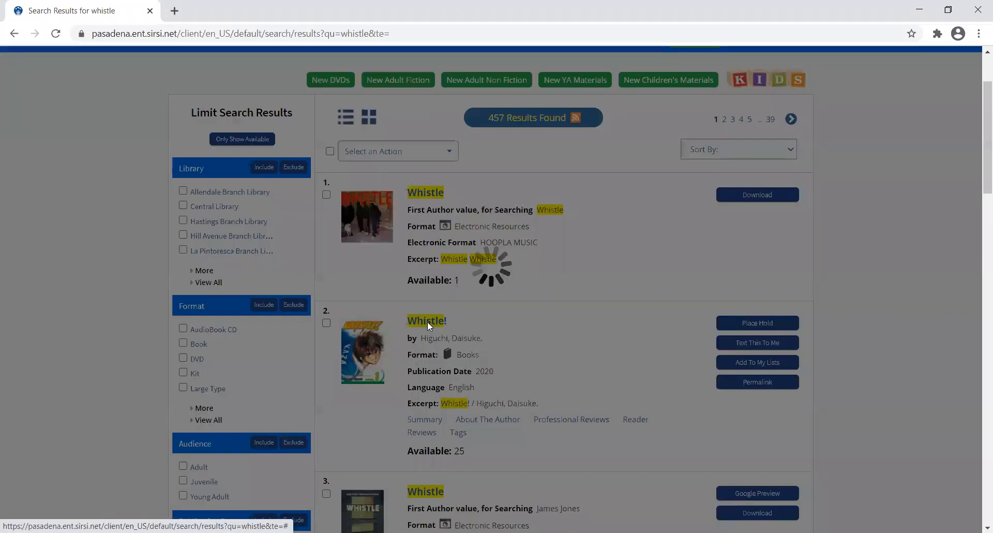
pyautogui.click(425, 320)
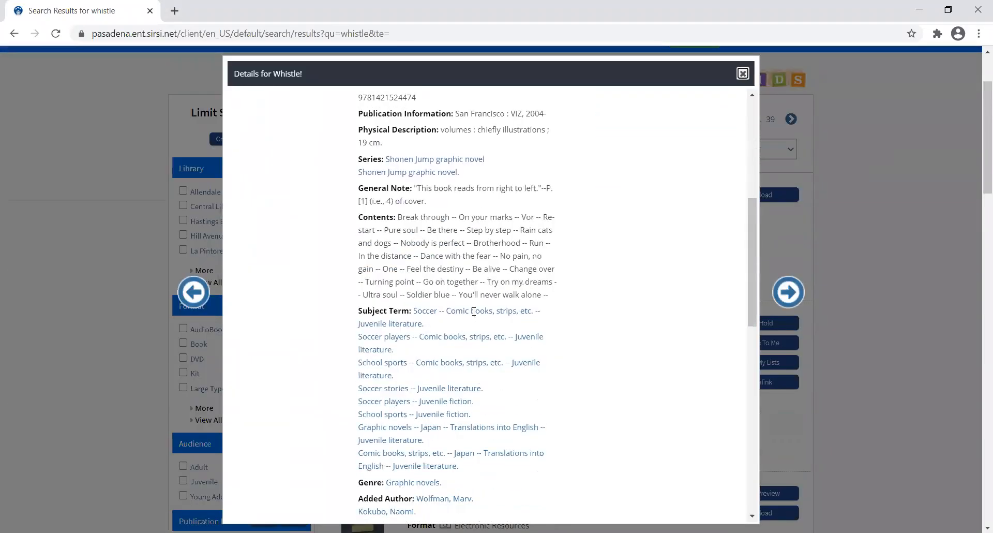
pyautogui.scroll(-3)
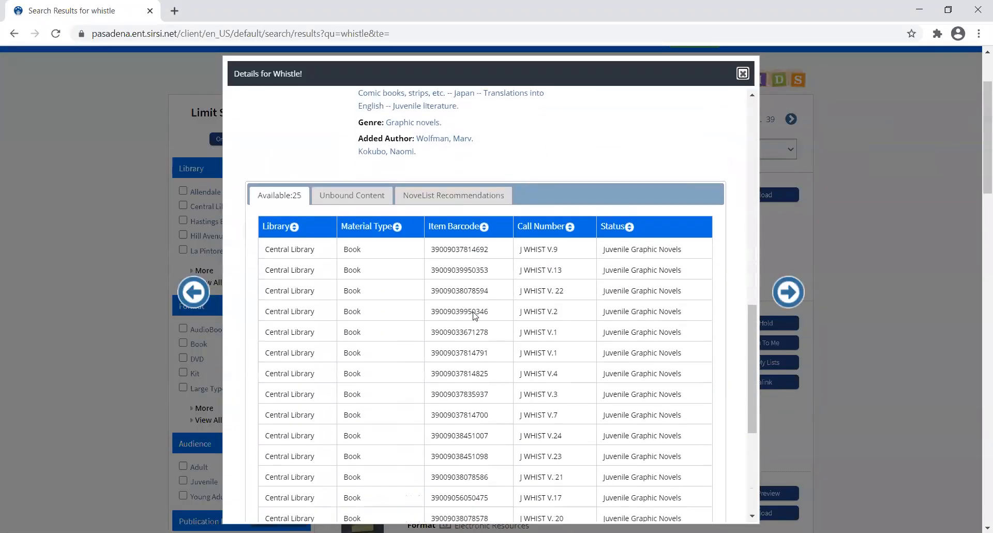
pyautogui.scroll(3)
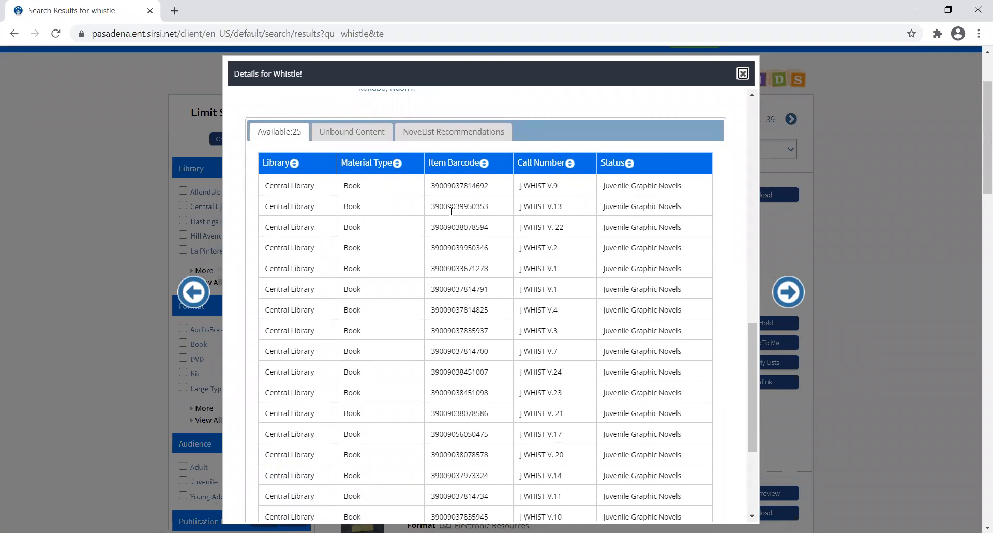
pyautogui.moveTo(555, 204)
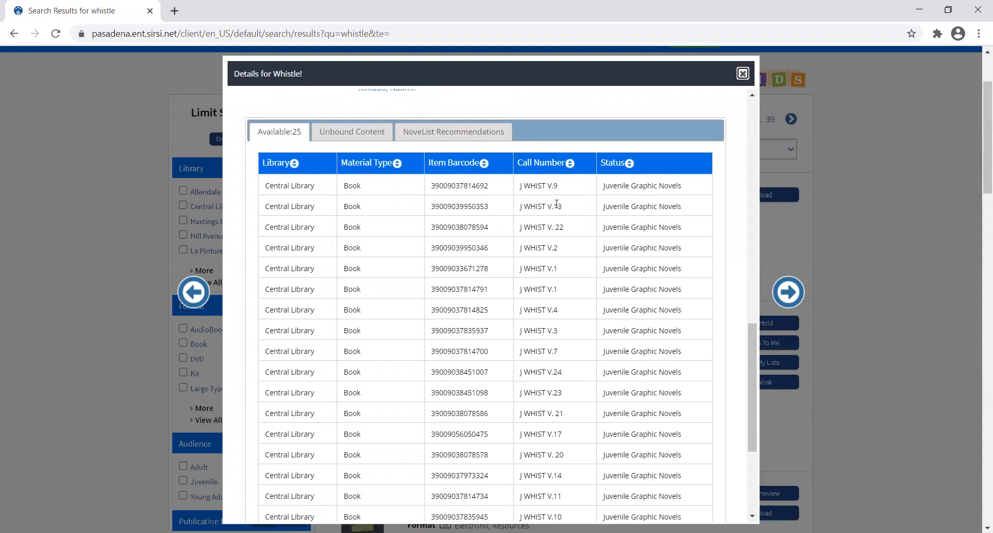
pyautogui.scroll(3)
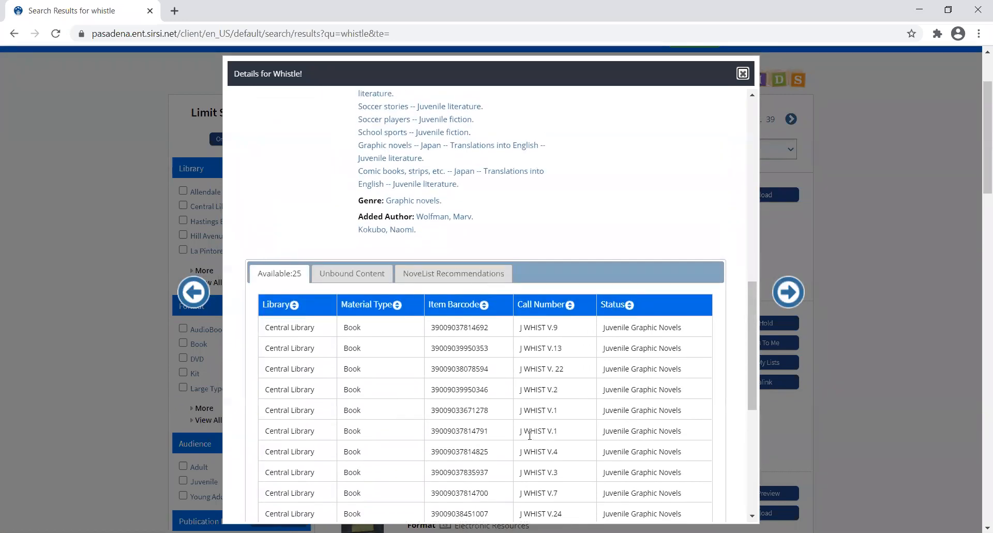
pyautogui.moveTo(586, 364)
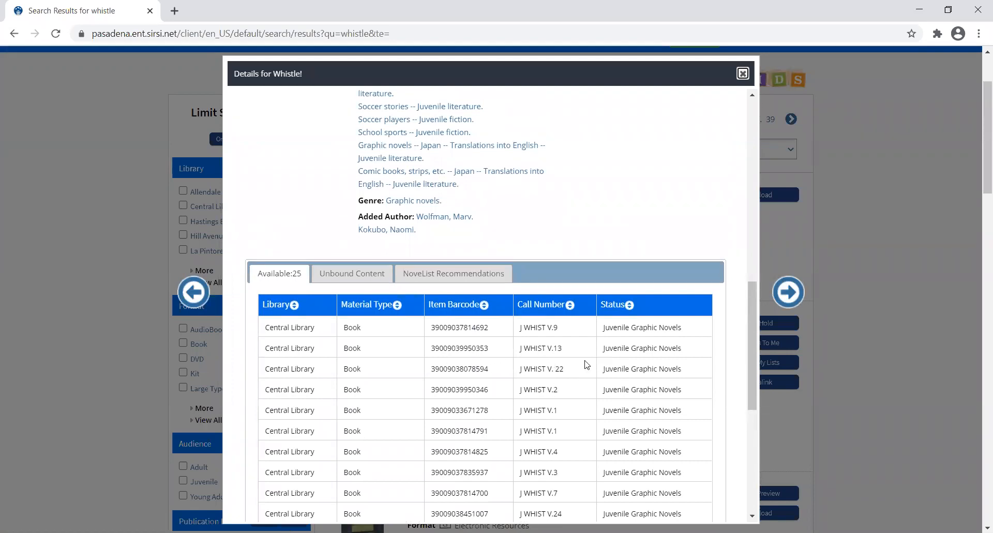
pyautogui.moveTo(613, 357)
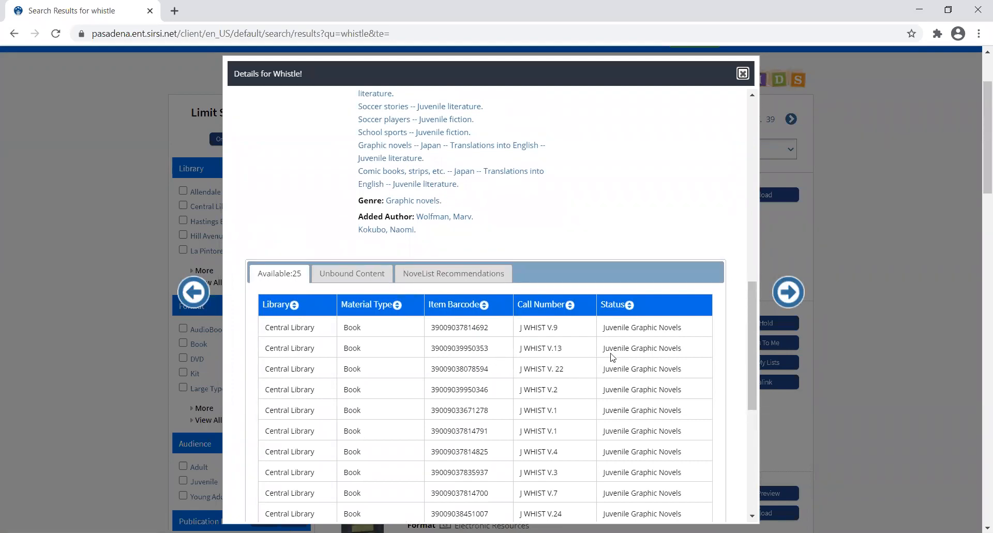
pyautogui.scroll(3)
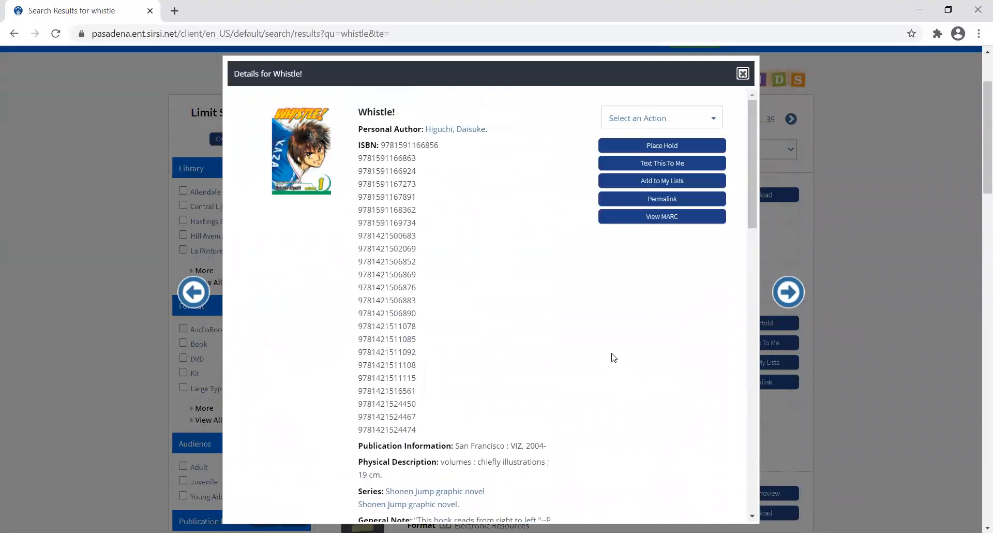
pyautogui.moveTo(652, 150)
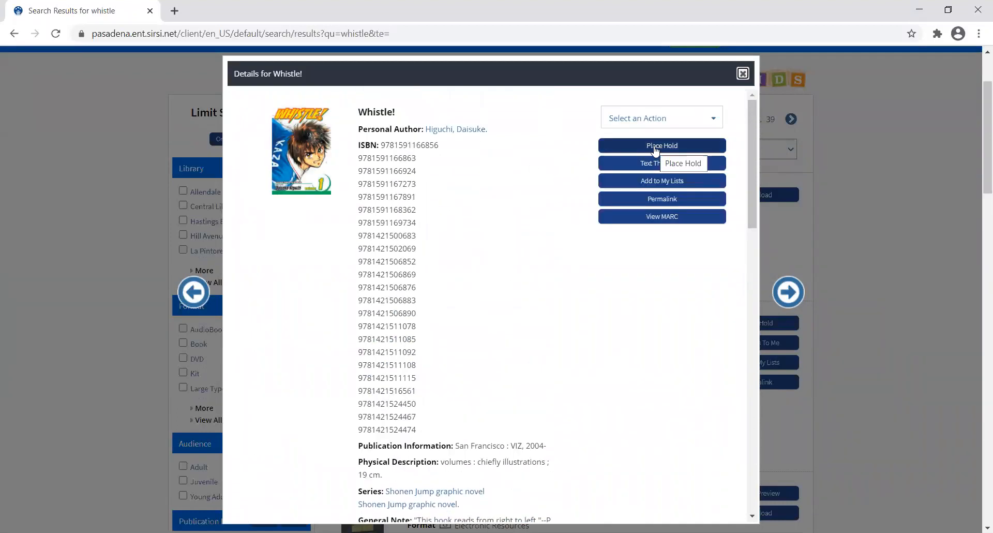
# Place Hold on Whistle!, then log in with the saved card barcode and PIN.
pyautogui.click(661, 144)
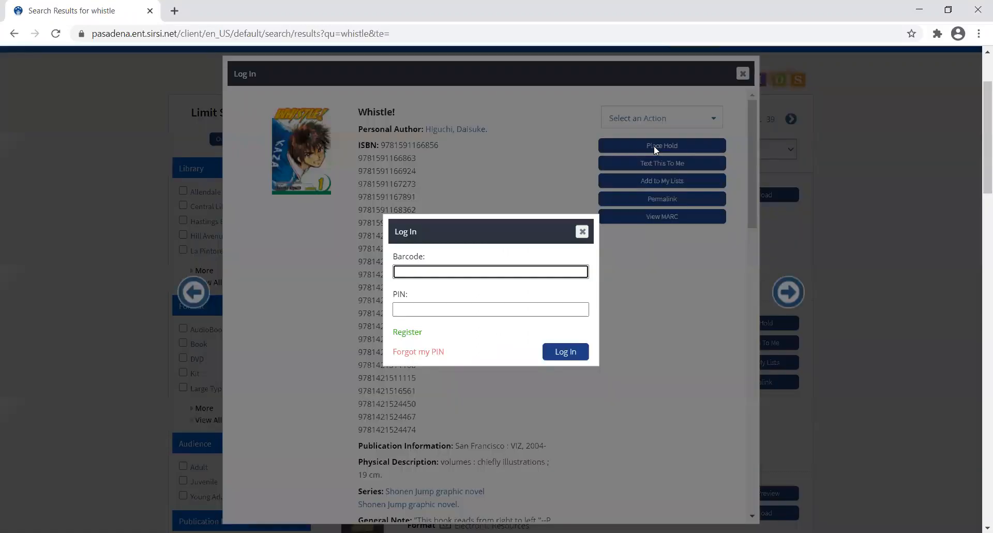
pyautogui.click(490, 271)
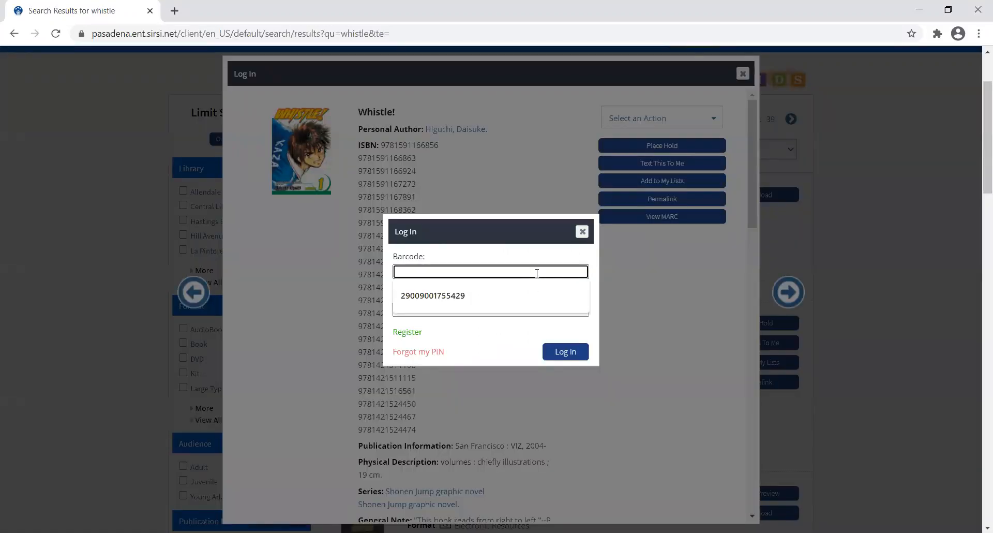
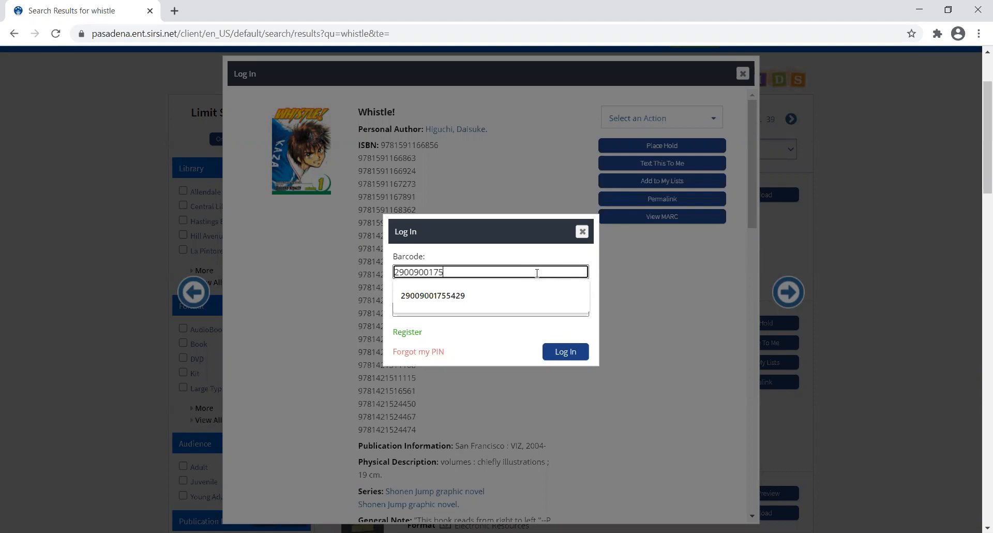
pyautogui.click(433, 296)
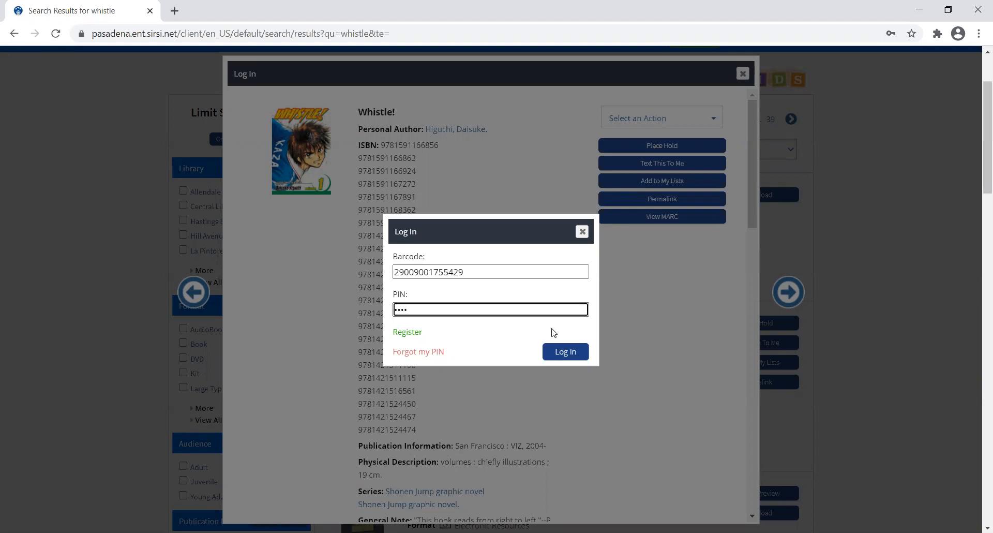
pyautogui.click(565, 351)
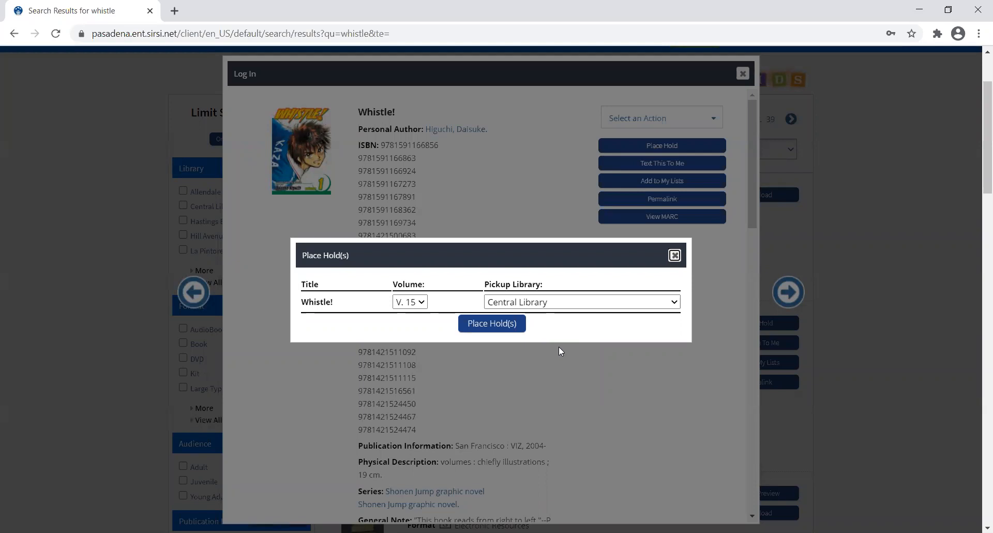
pyautogui.moveTo(380, 311)
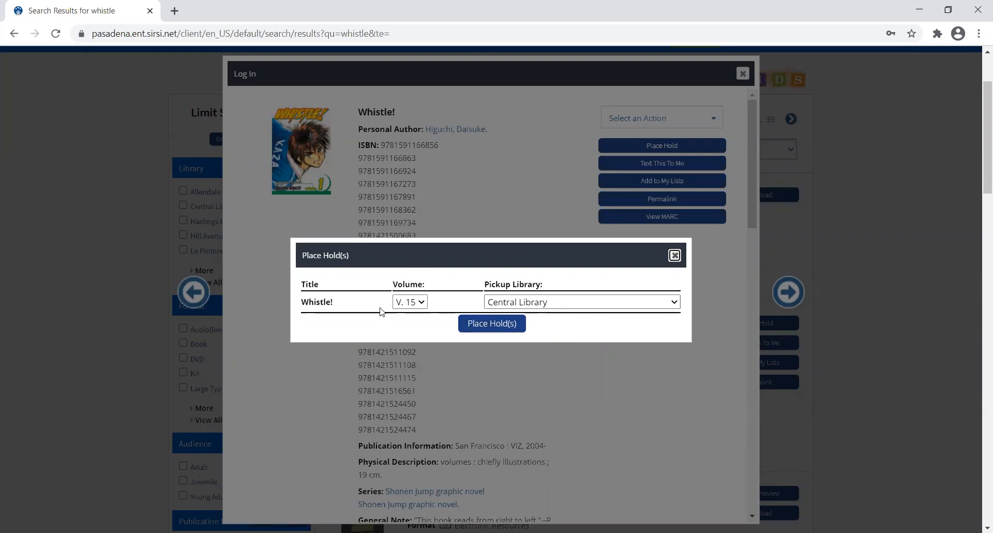
pyautogui.moveTo(435, 342)
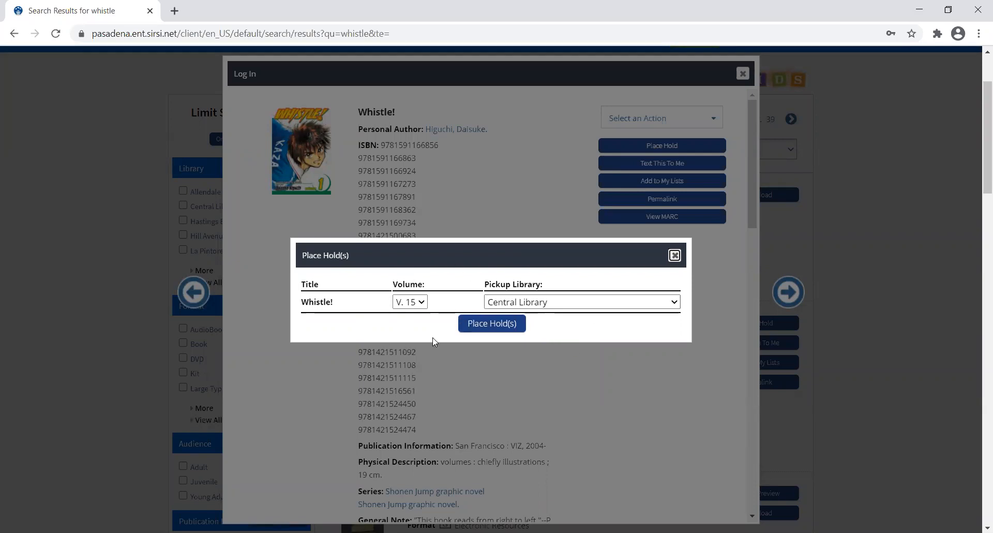
# Set the hold to volume V.13 with Central Library as pickup library.
pyautogui.click(409, 302)
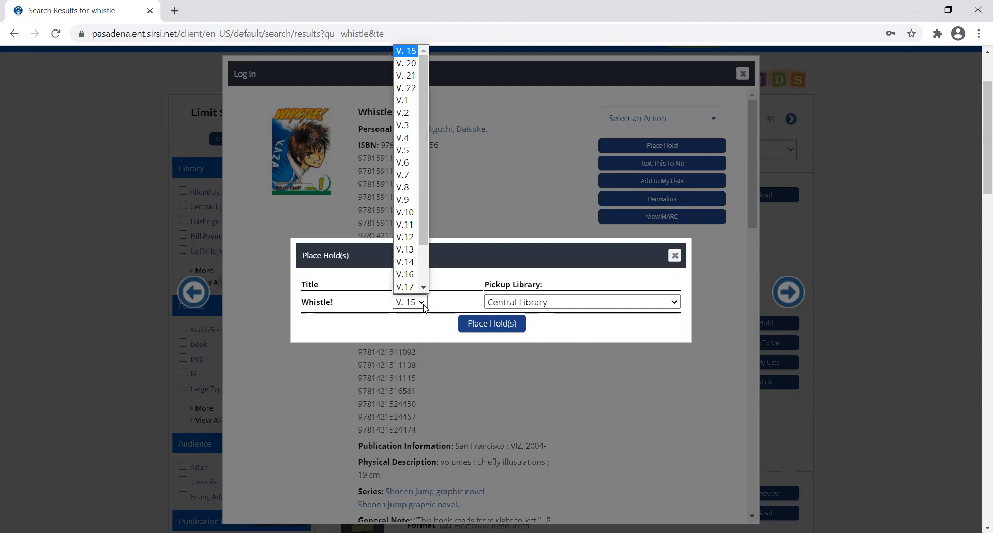
pyautogui.moveTo(405, 249)
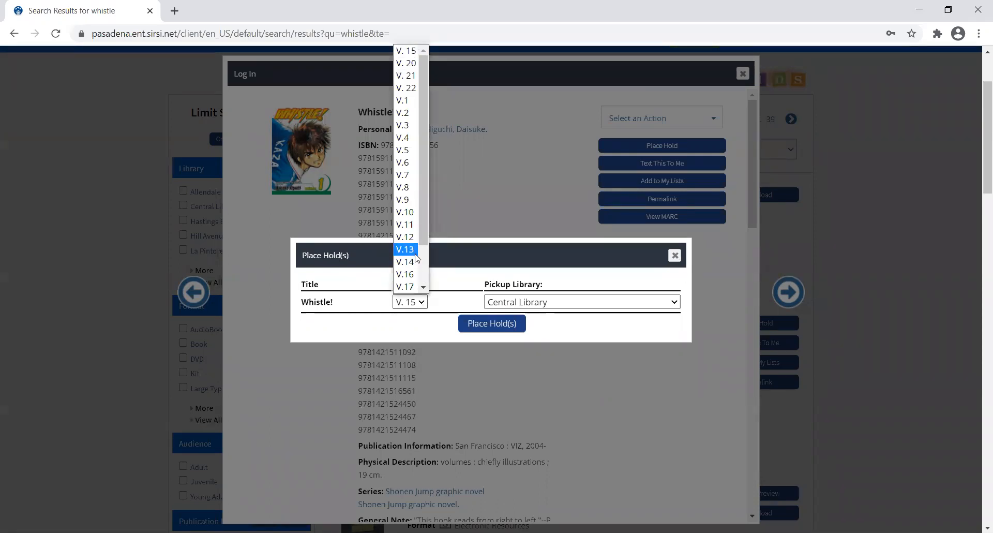
pyautogui.click(404, 248)
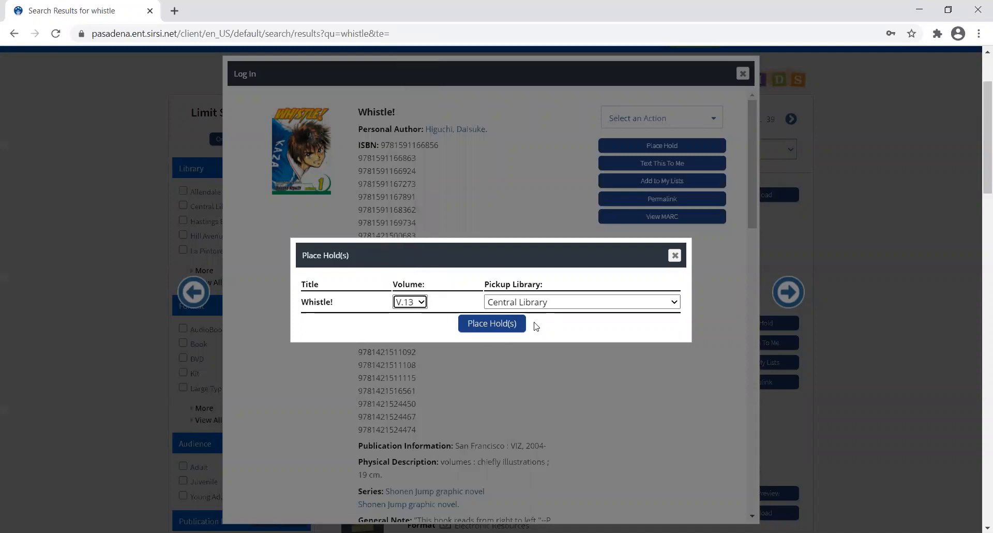
pyautogui.click(580, 302)
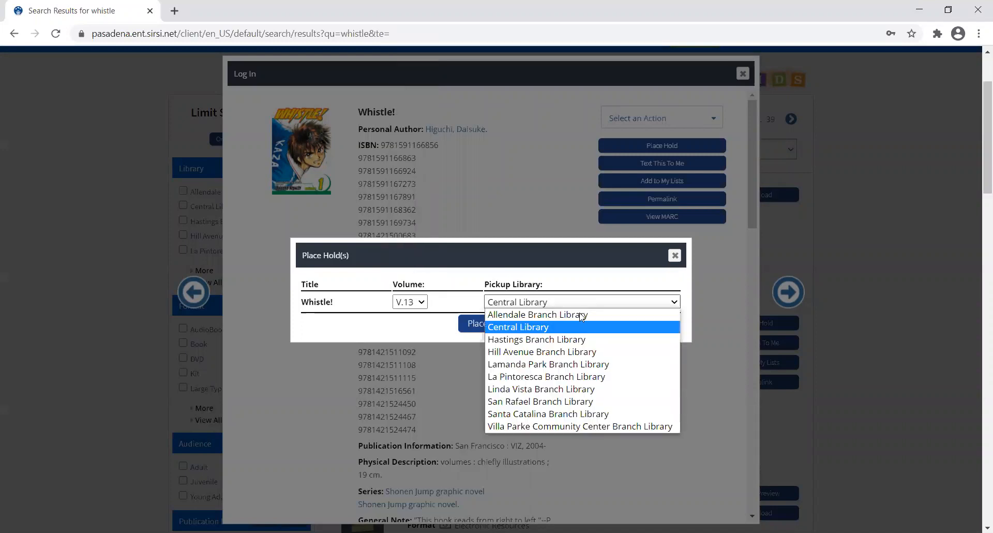
pyautogui.moveTo(574, 333)
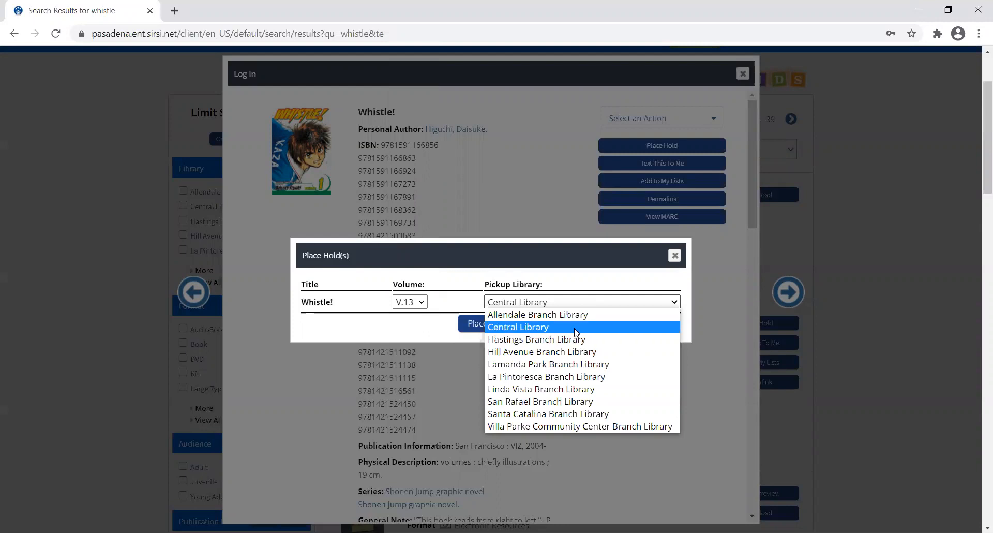
pyautogui.click(518, 327)
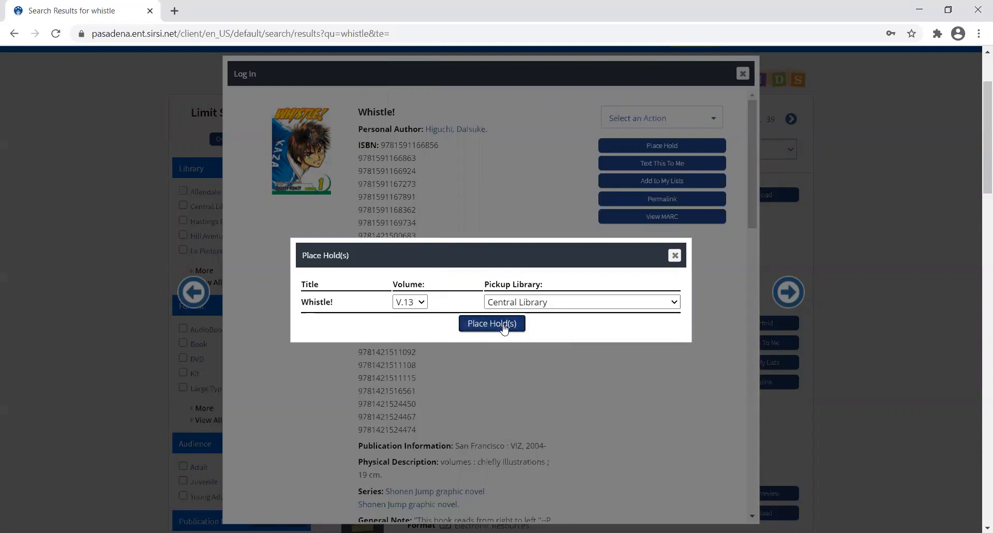
# Submit the hold request and dismiss the success confirmation.
pyautogui.click(492, 324)
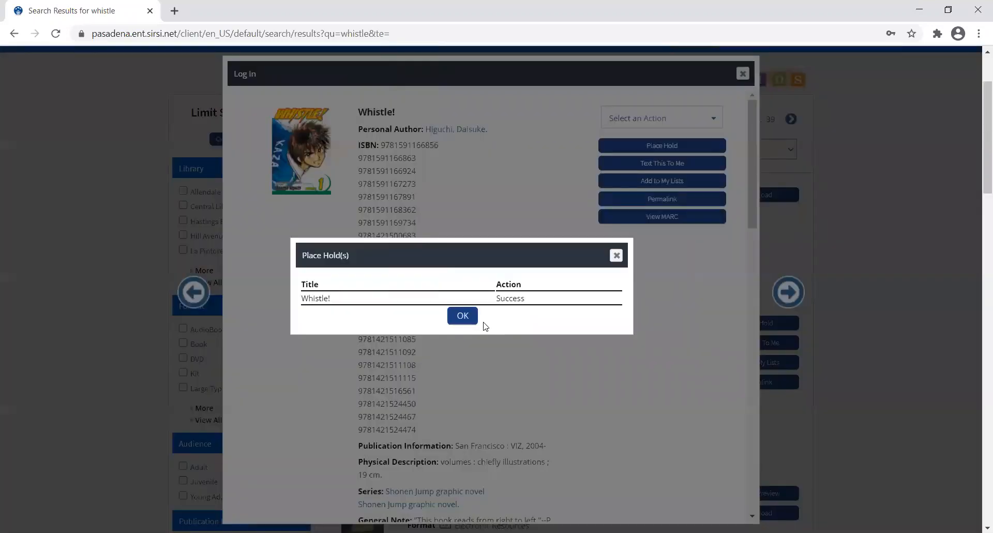
pyautogui.rightClick(463, 317)
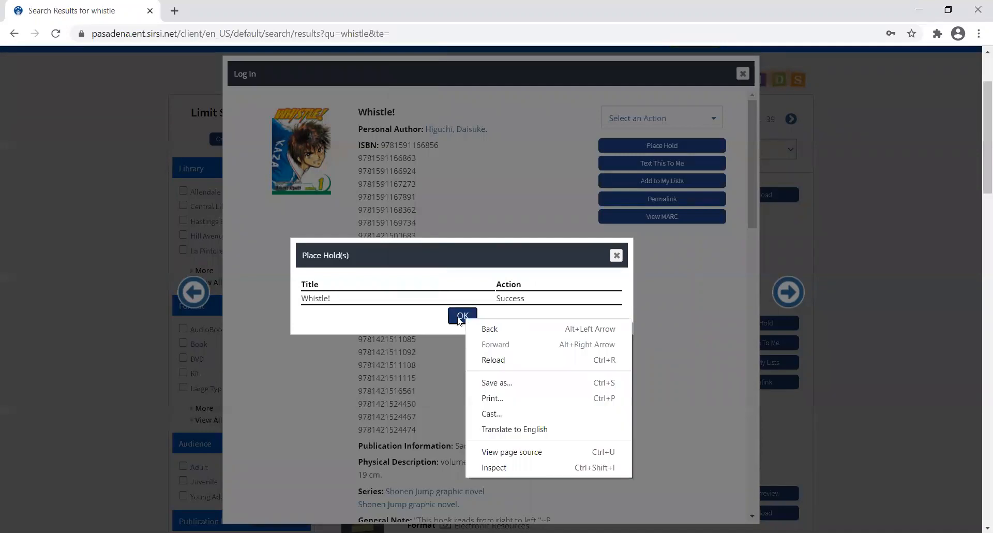
pyautogui.click(462, 315)
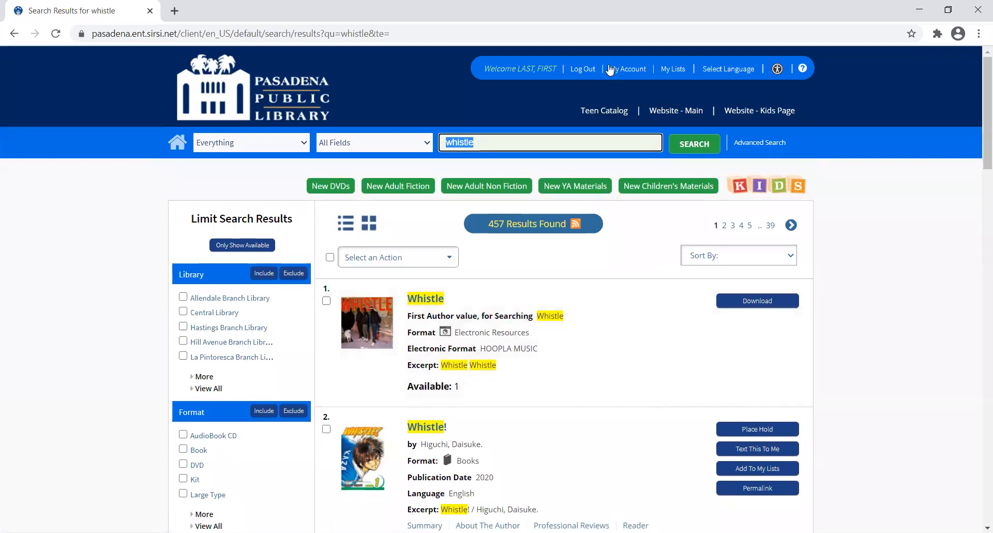
# In My Account, find the pending Whistle! V.13 Central Library hold among 12 holds.
pyautogui.click(626, 69)
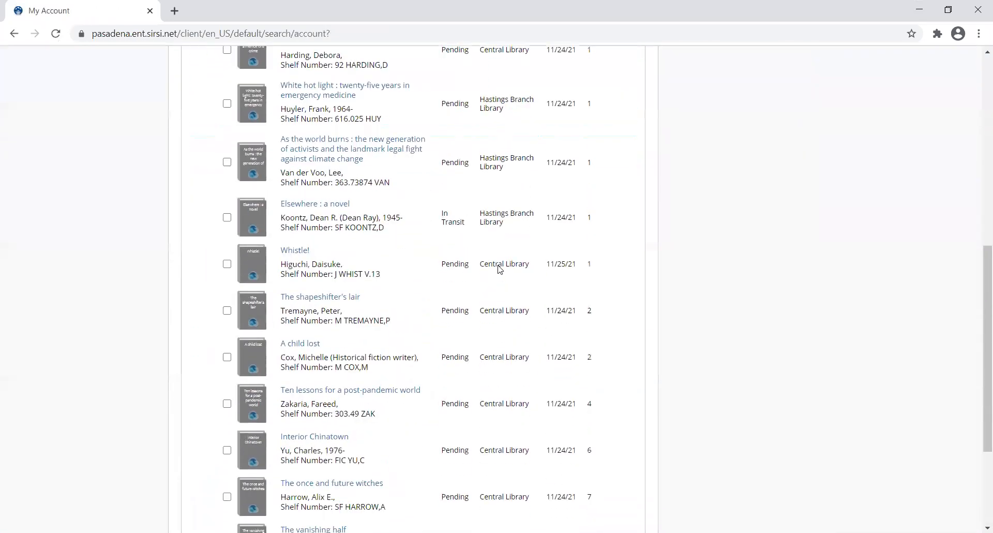
pyautogui.scroll(3)
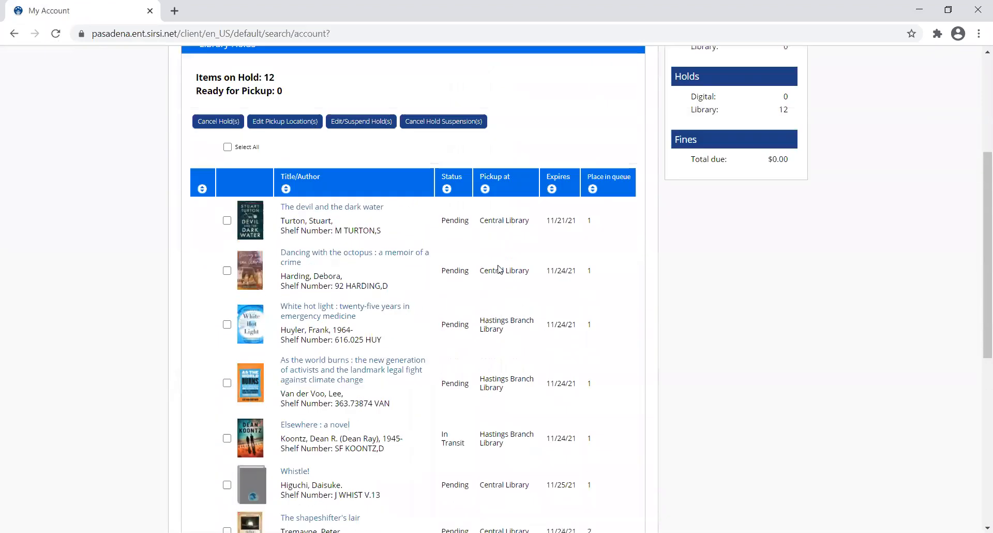
pyautogui.scroll(-3)
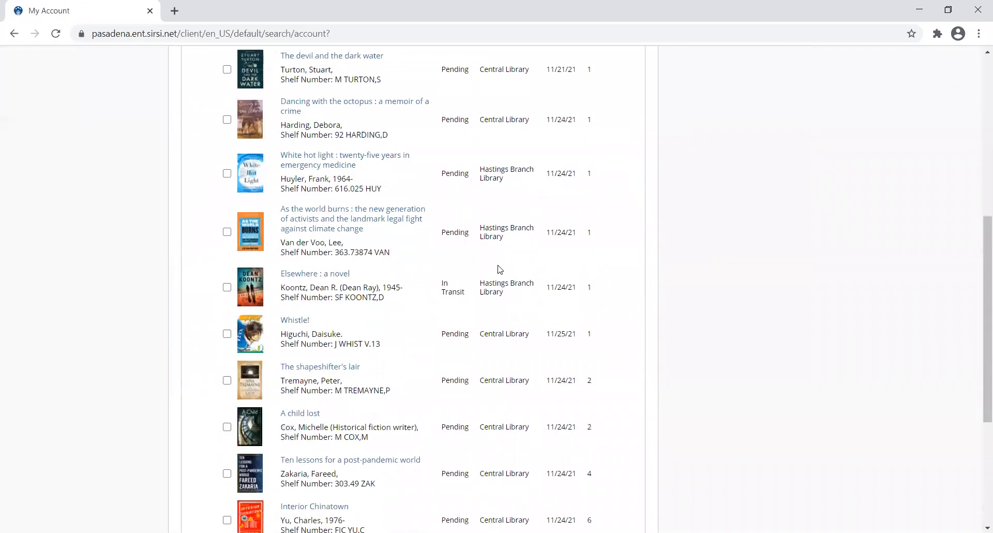
pyautogui.scroll(-3)
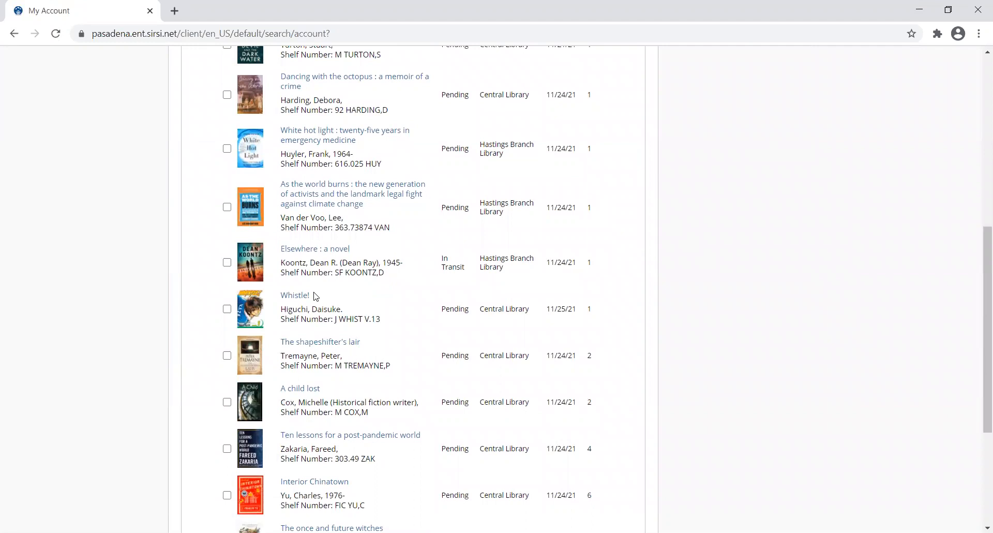
pyautogui.moveTo(282, 306)
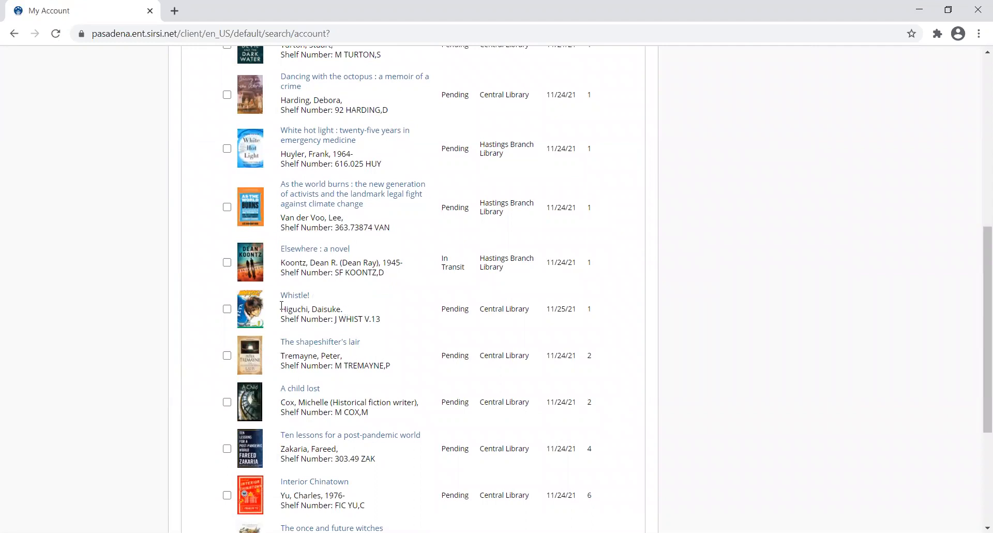
pyautogui.moveTo(342, 328)
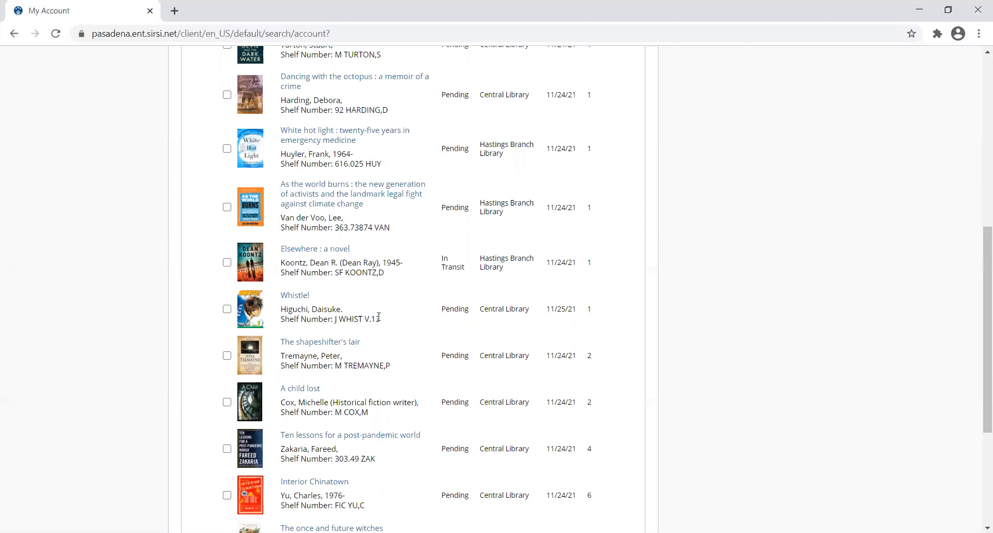
pyautogui.scroll(3)
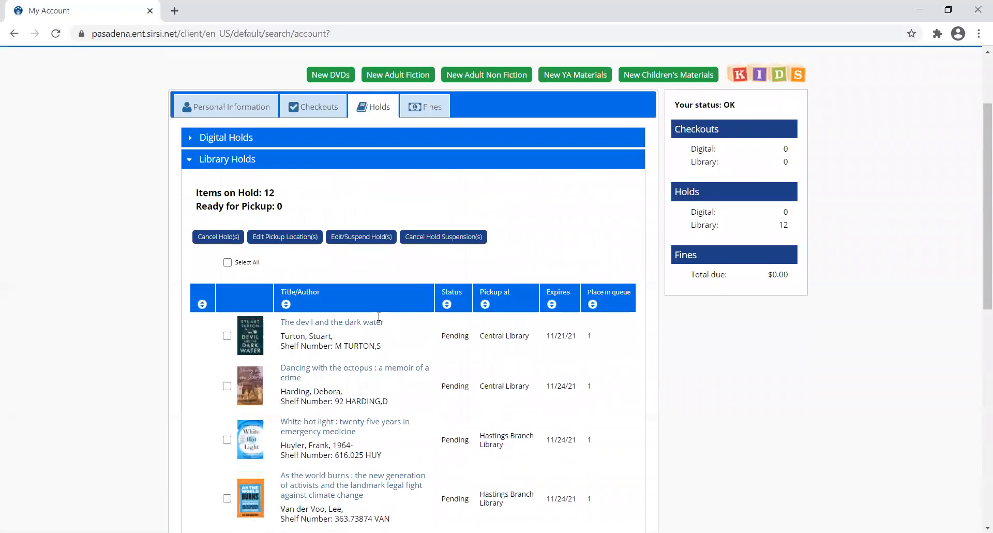
pyautogui.scroll(3)
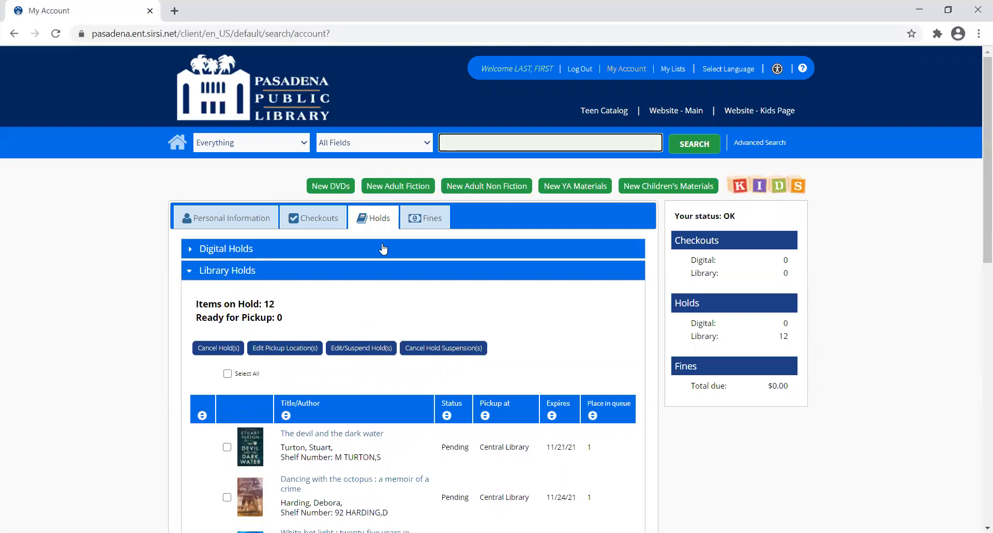
pyautogui.moveTo(578, 68)
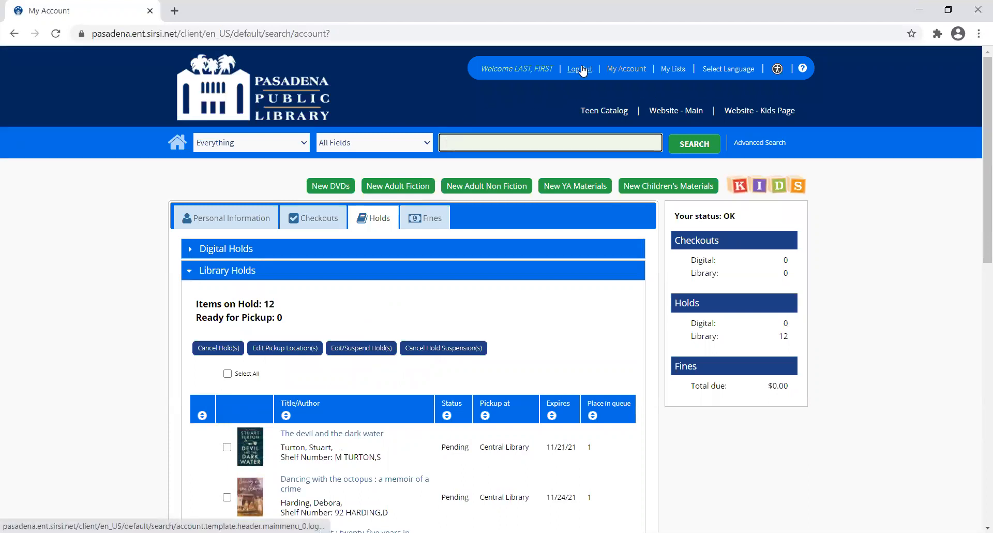
pyautogui.moveTo(579, 68)
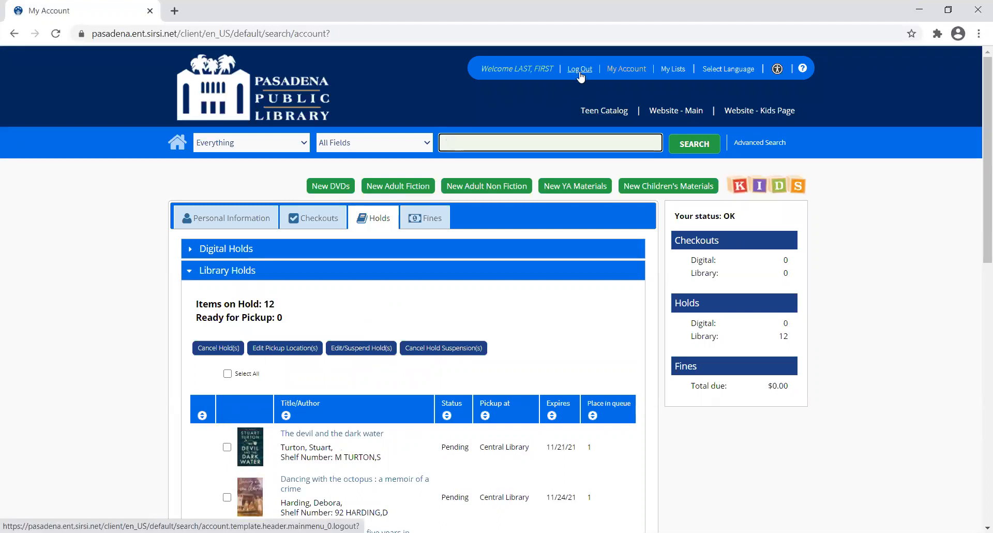
# Log out via the header and return to the main catalog page.
pyautogui.click(578, 68)
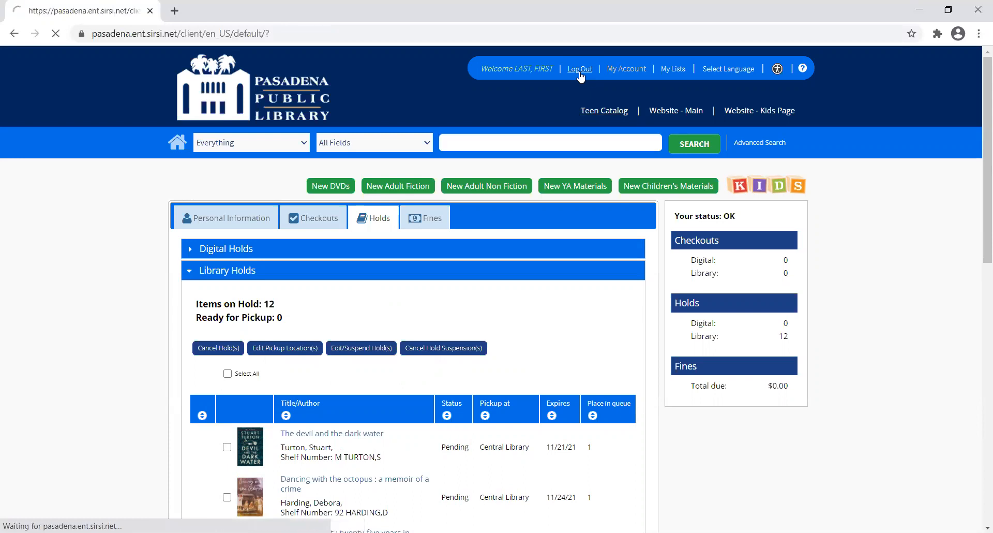
pyautogui.click(579, 68)
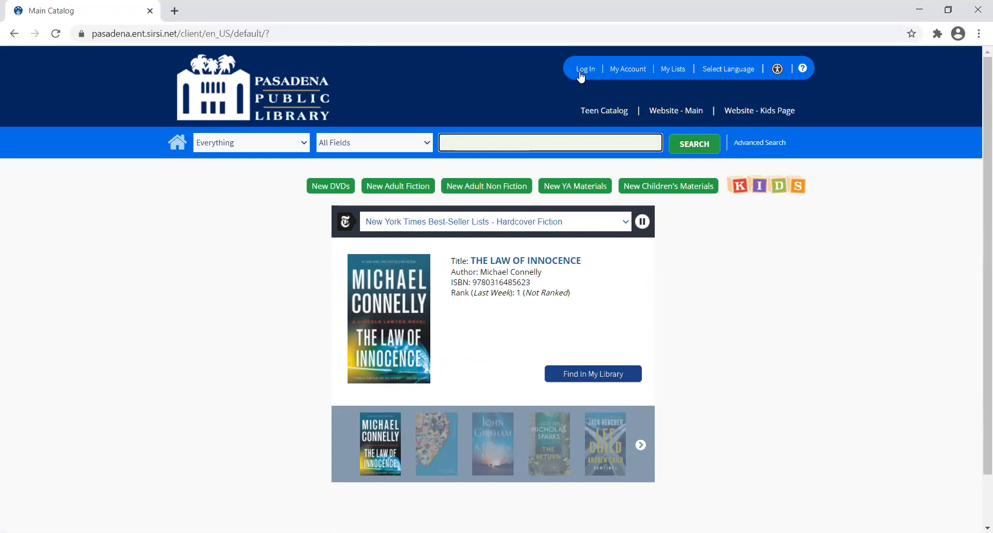
pyautogui.click(550, 142)
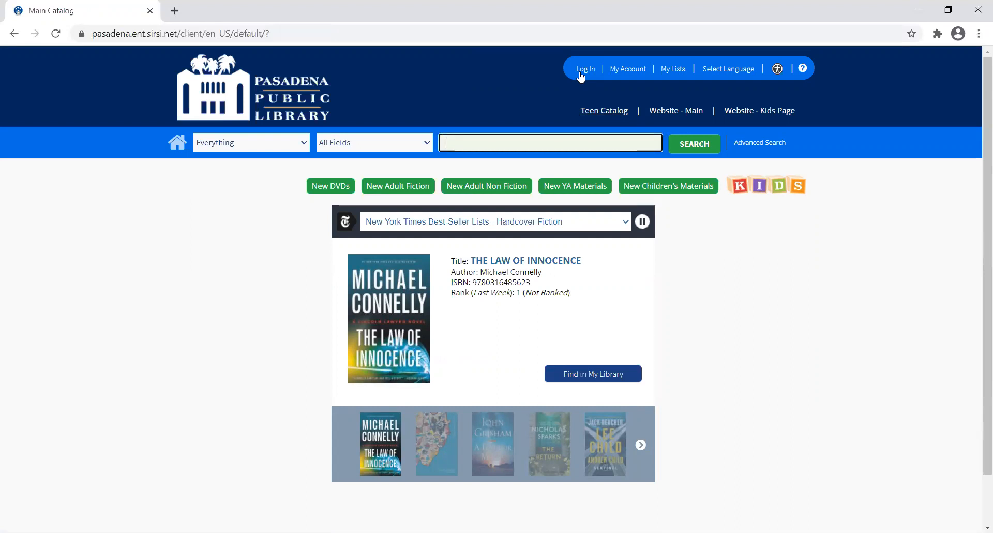